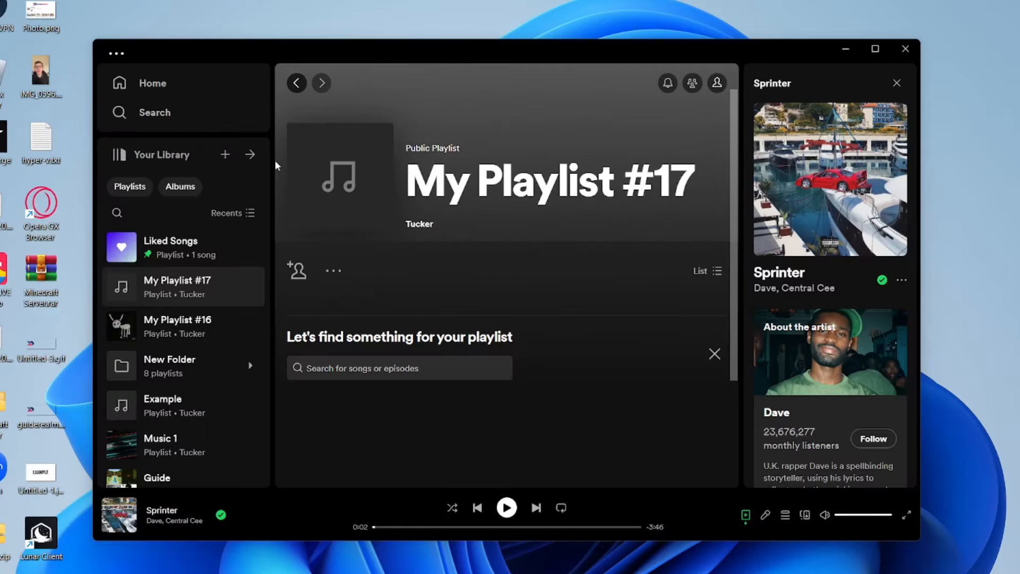
{"action": "mouse_move", "coordinate": [225, 155]}
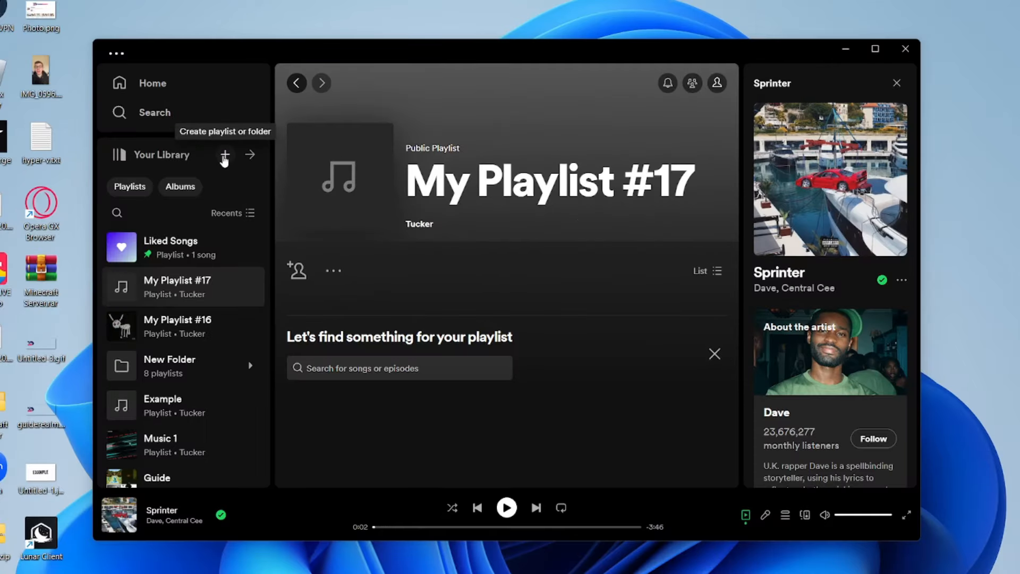
Step: Create a new empty playlist, 'My Playlist #17', from the Your Library + menu
{"action": "left_click", "coordinate": [224, 155]}
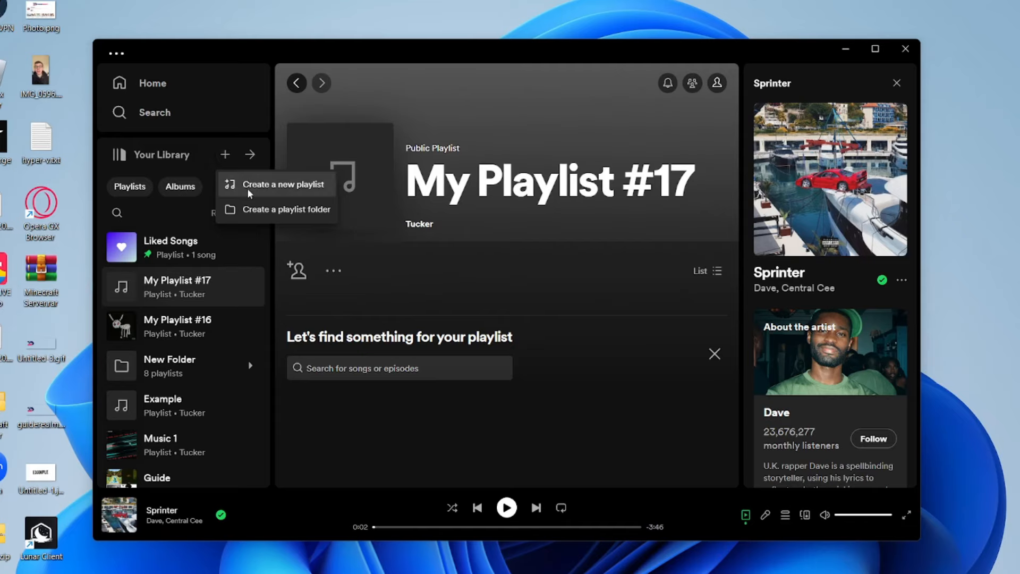
{"action": "left_click", "coordinate": [283, 184]}
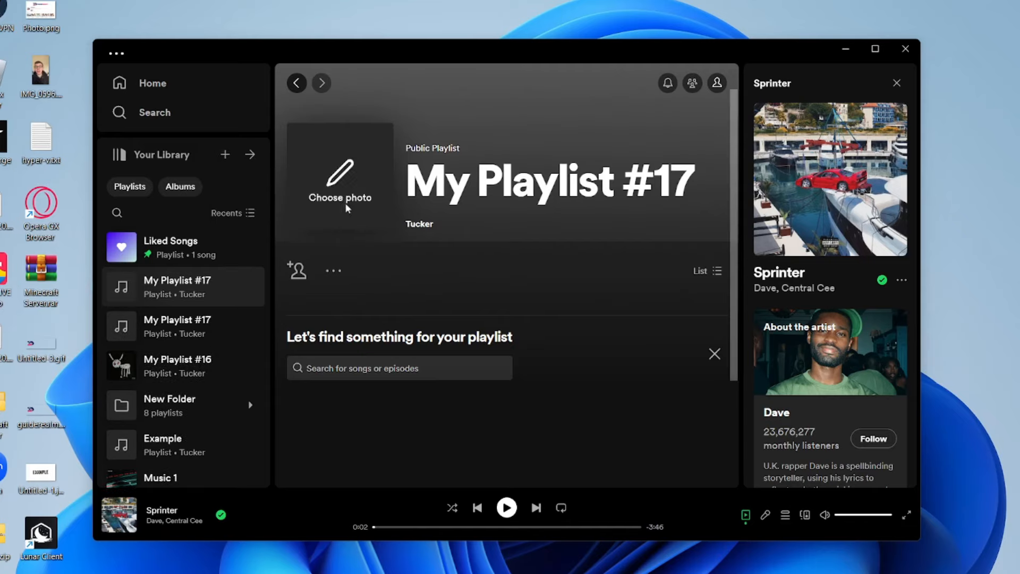
{"action": "mouse_move", "coordinate": [543, 142]}
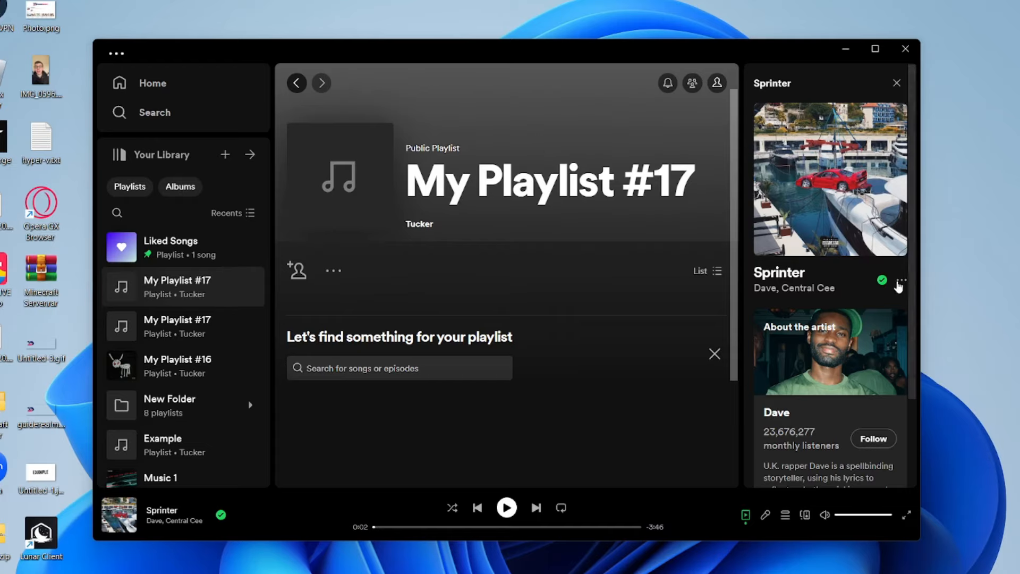
{"action": "mouse_move", "coordinate": [231, 121]}
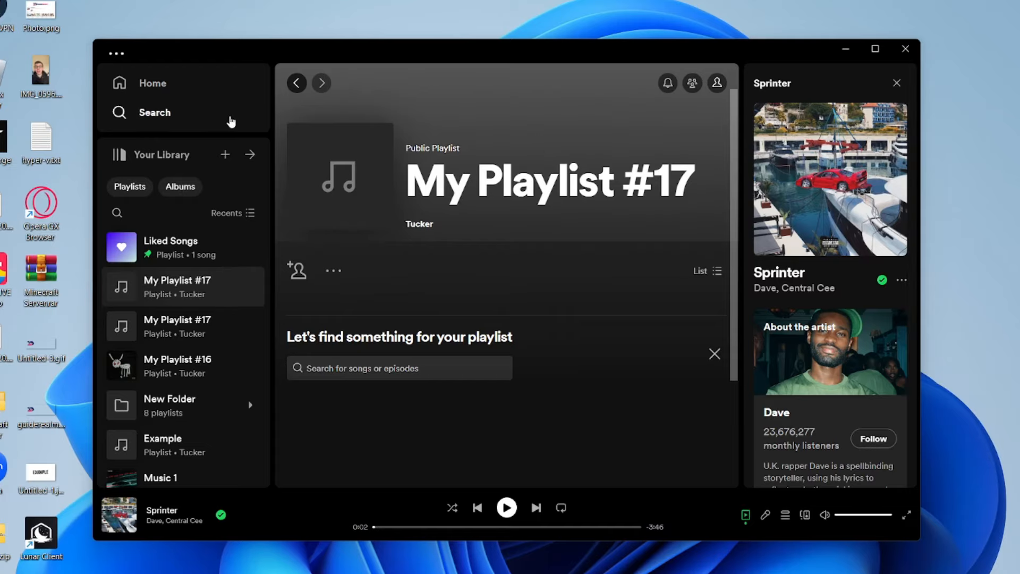
Step: Search for 'Stop Giving Me Advice' to reach the single's page
{"action": "left_click", "coordinate": [154, 112]}
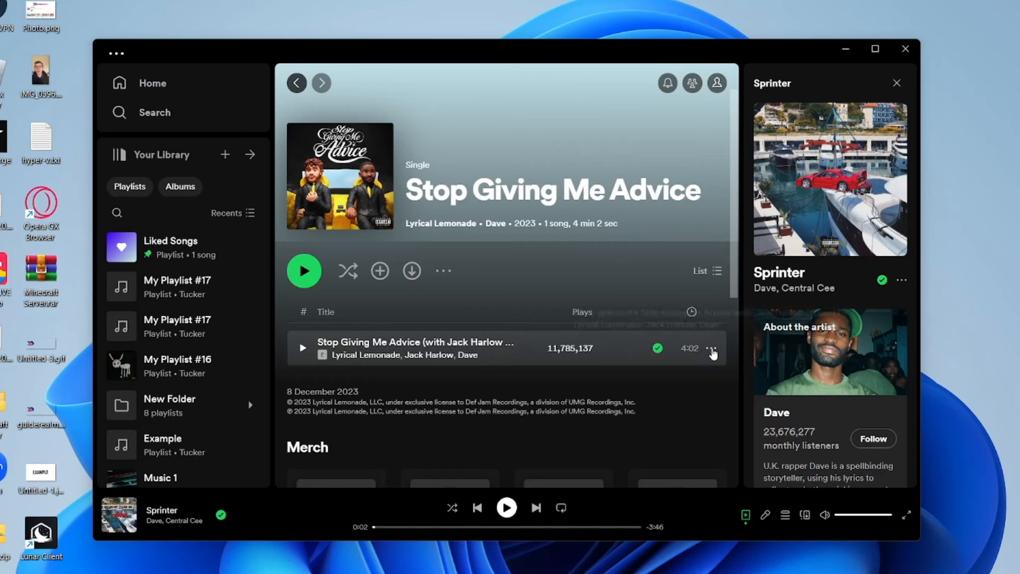
Step: Use the track's options menu to add 'Stop Giving Me Advice' to My Playlist #17
{"action": "left_click", "coordinate": [712, 348]}
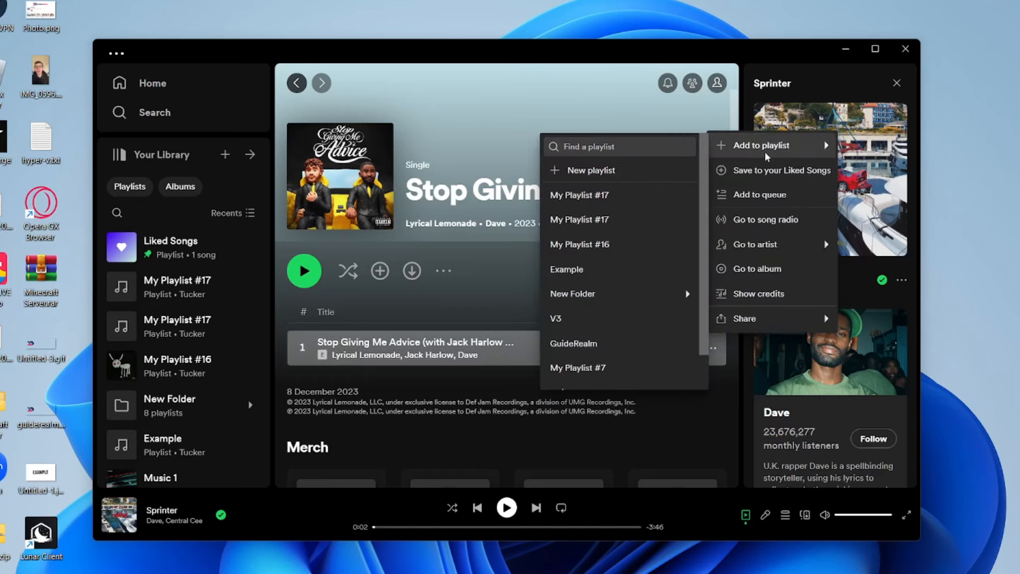
{"action": "mouse_move", "coordinate": [579, 198]}
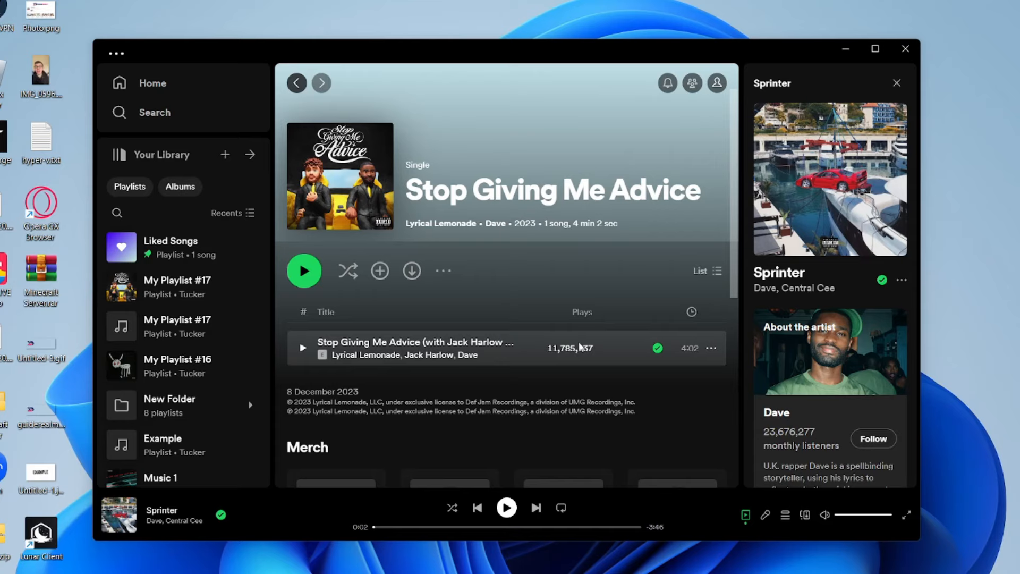
Step: Open My Playlist #17 from the library and download it for offline listening
{"action": "left_click", "coordinate": [177, 287]}
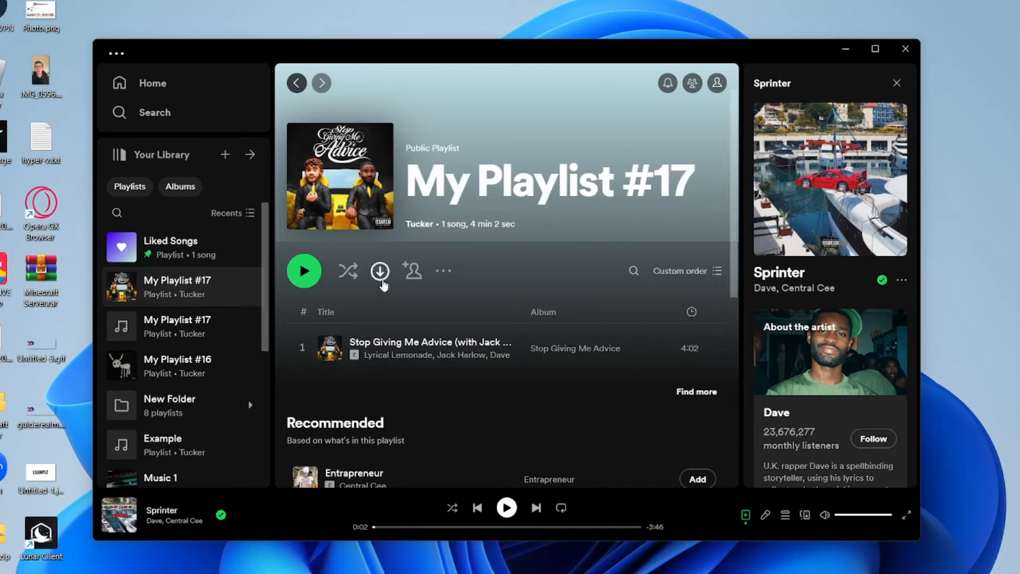
{"action": "mouse_move", "coordinate": [381, 269]}
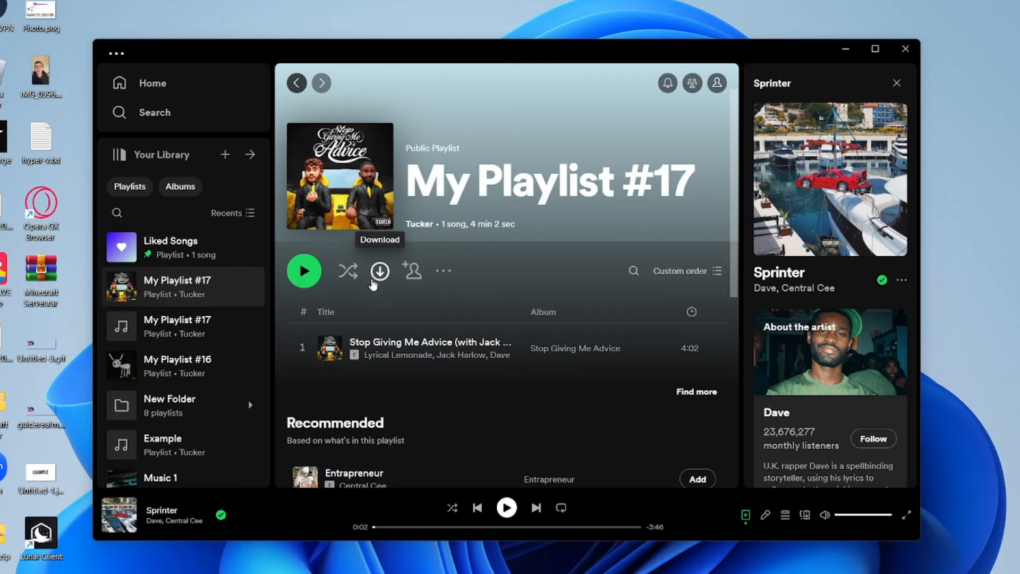
{"action": "left_click", "coordinate": [379, 271]}
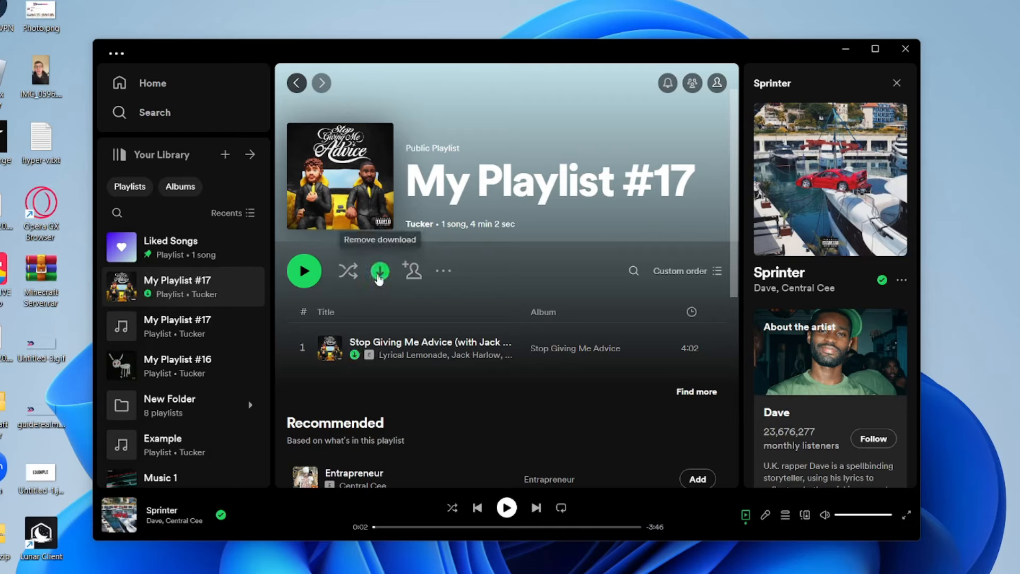